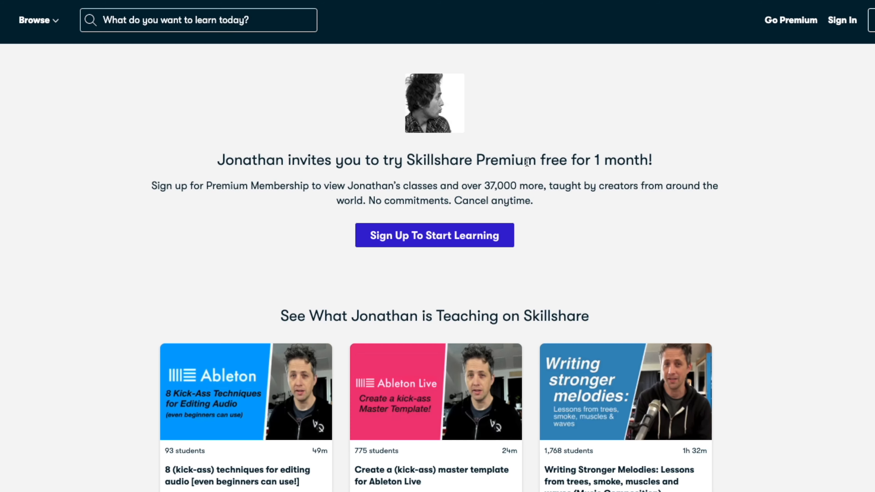
Start the free Premium month sign-up from Jonathan's invite page.
left_click(434, 235)
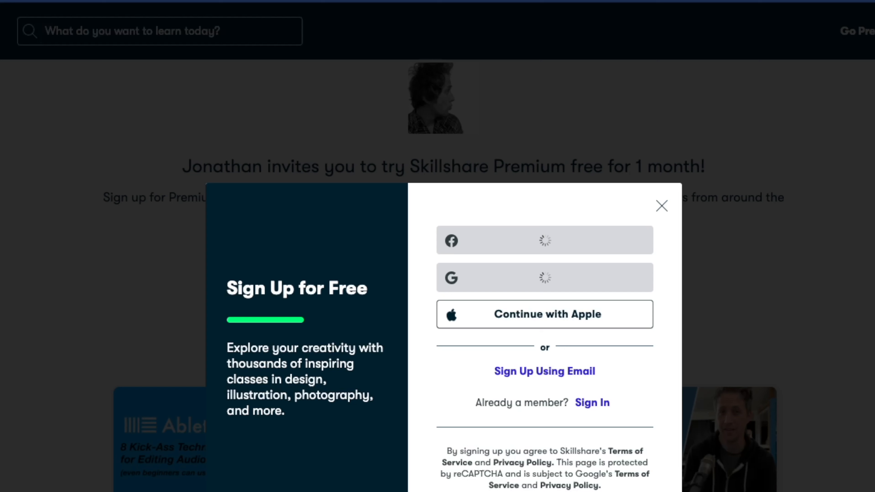
Dismiss the sign-up dialog and browse the class catalog down to pottery and crochet classes.
left_click(661, 205)
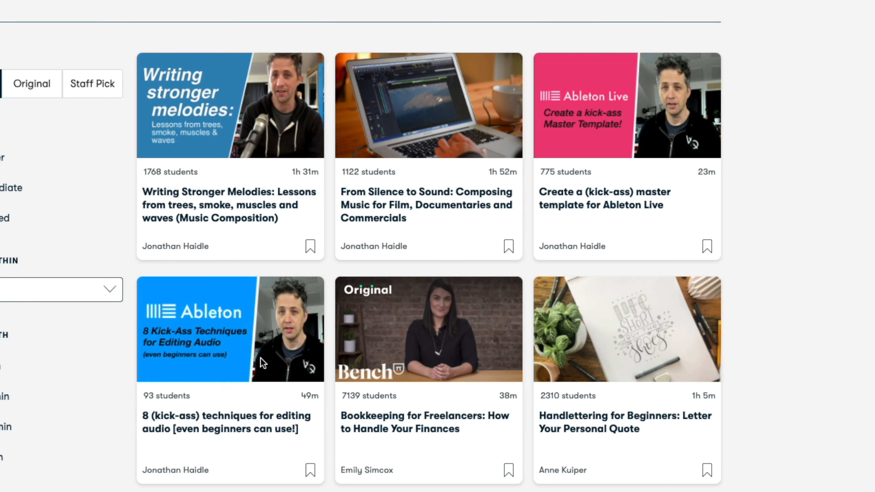
scroll("down", 3)
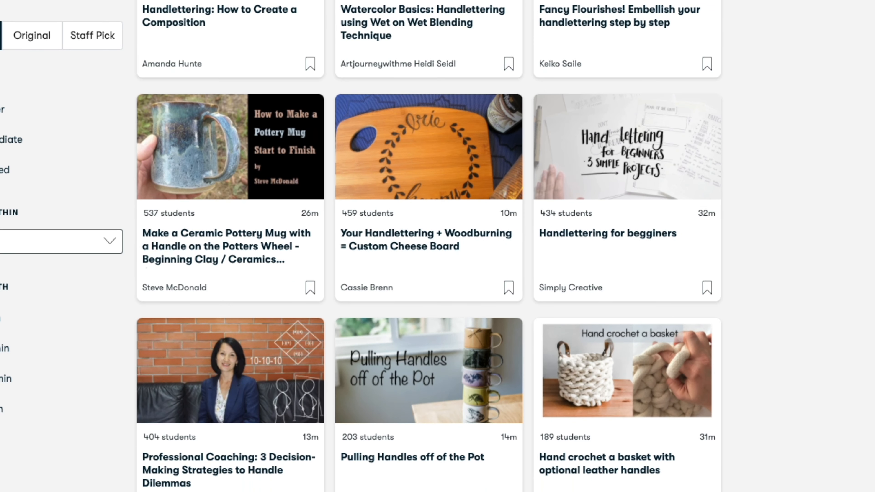